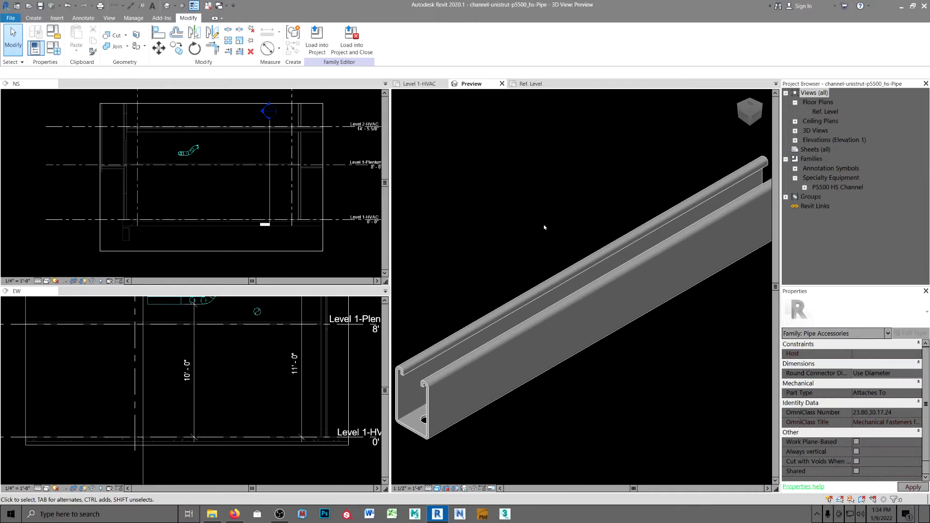
mouse_move(545, 228)
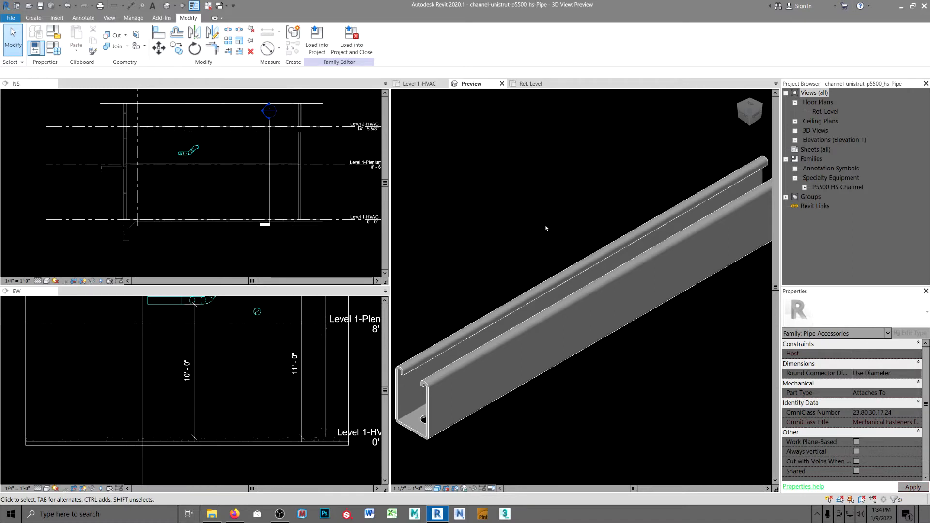
mouse_move(521, 228)
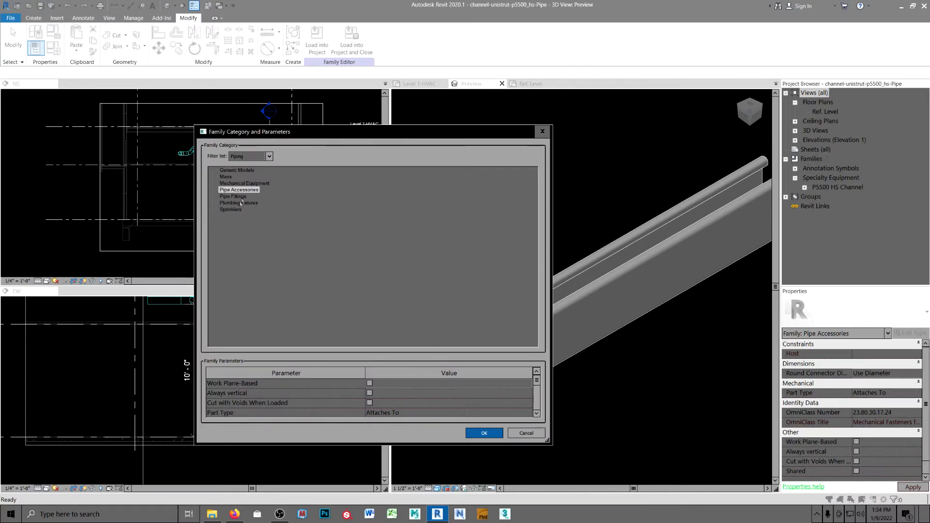
mouse_move(347, 392)
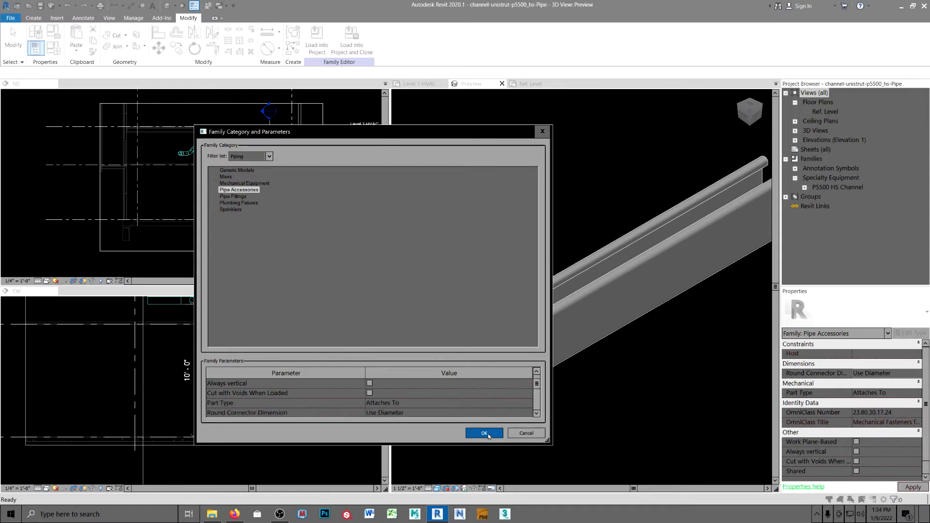
Confirm Pipe Accessories as the category, then select the Center (Front/Back) reference plane in the Ref. Level plan.
click(483, 434)
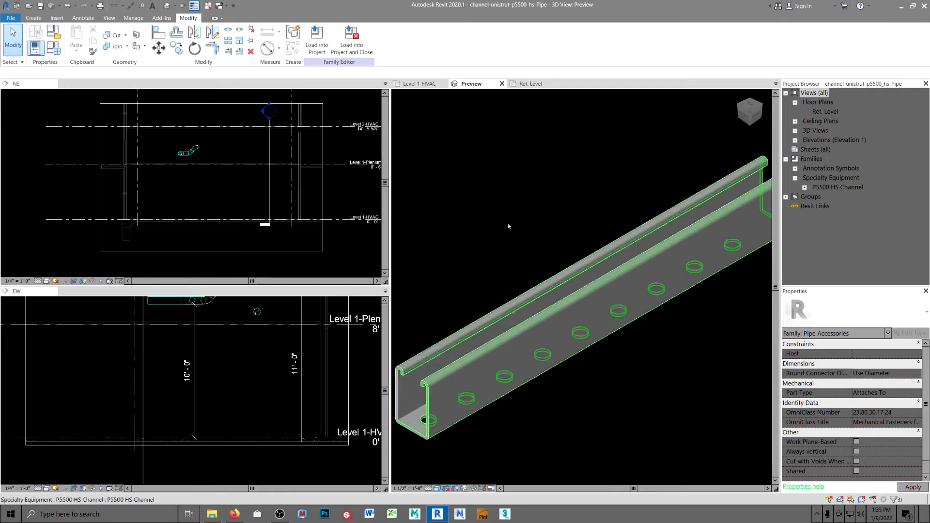
click(530, 83)
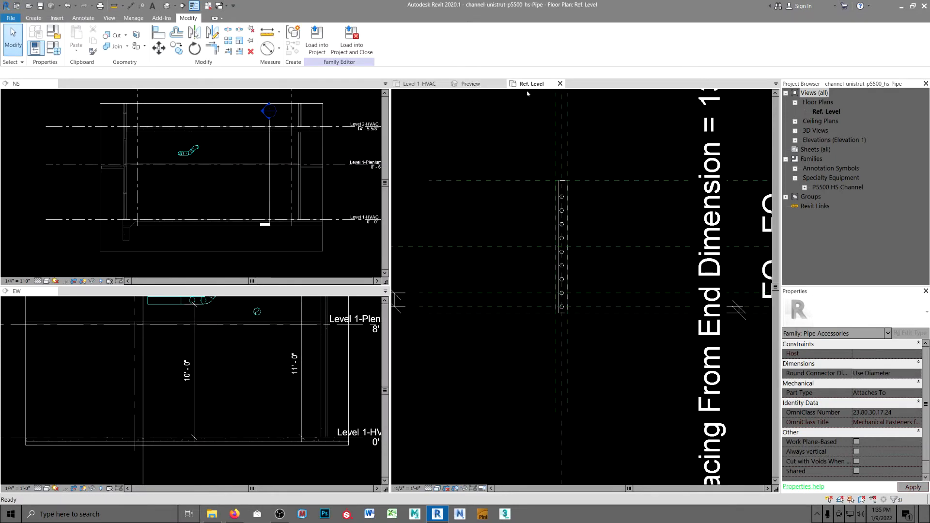
click(522, 246)
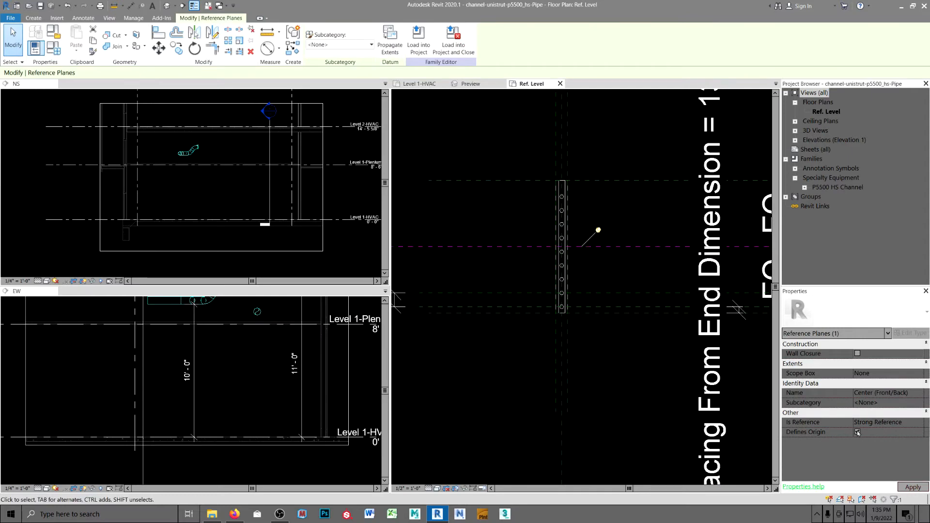
click(857, 433)
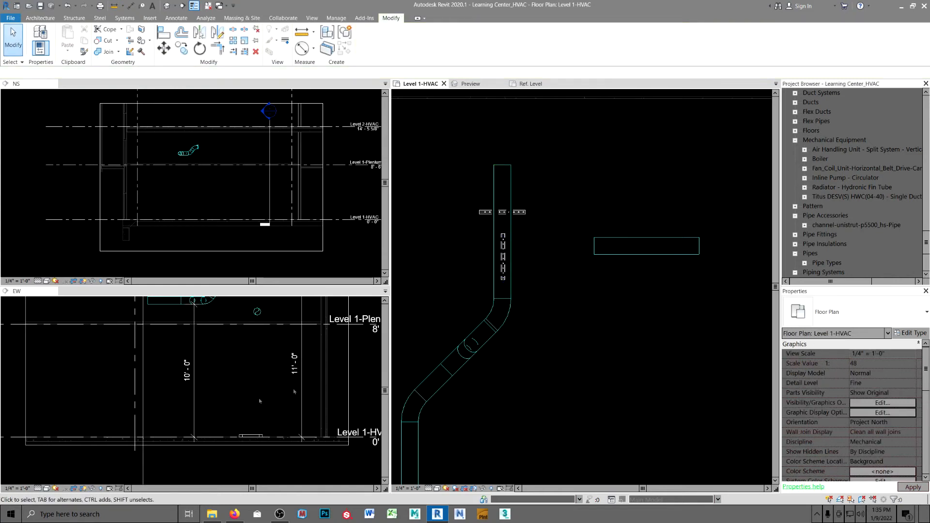
Select the unistrut channel accessory placed on the pipe in Level 1-HVAC.
click(250, 437)
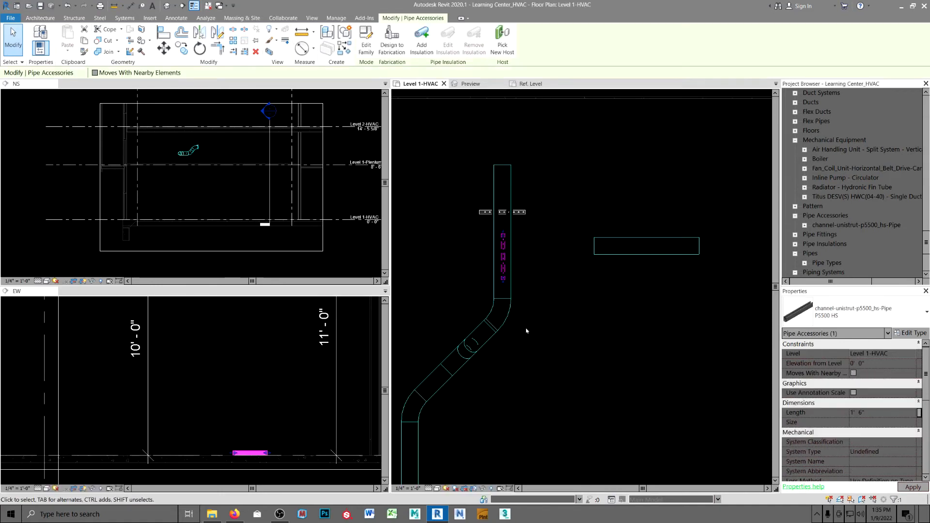
Place the second channel support under the pipe and return to the Level 1-HVAC plan.
click(200, 33)
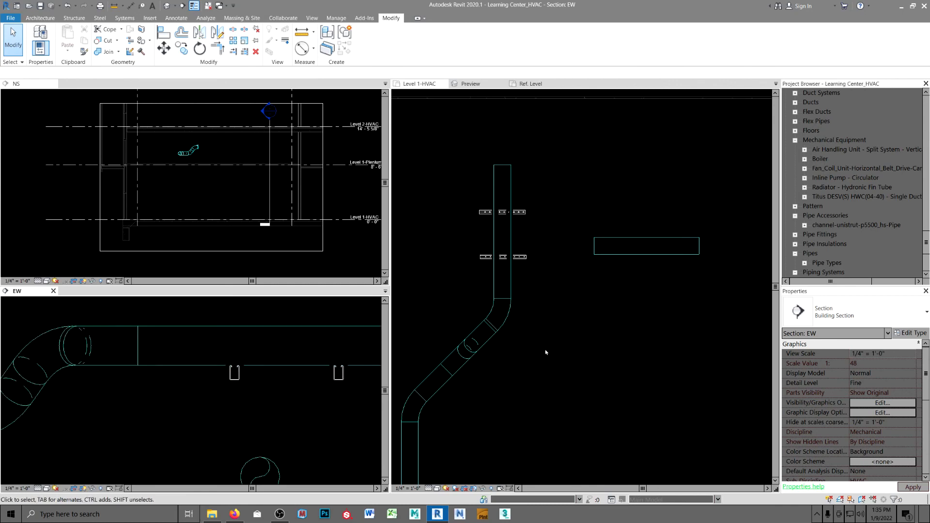
click(417, 83)
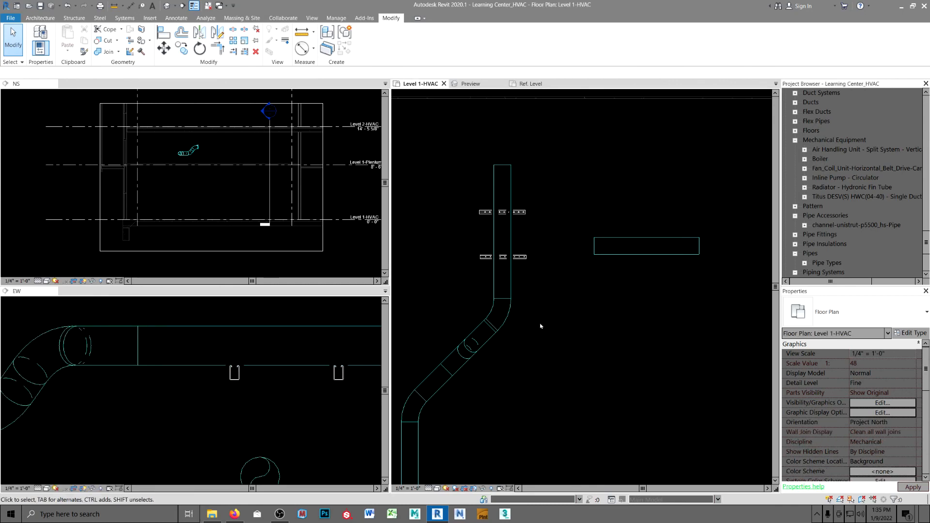